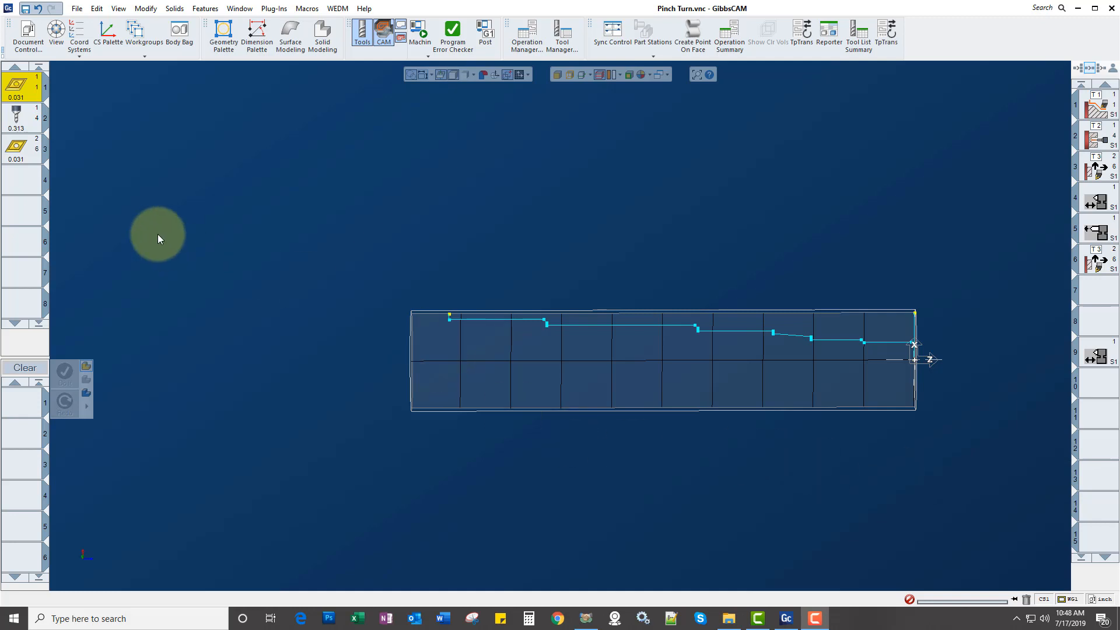
Step: Open turning tool #3, the 55° insert with 1/32 tip radius, for review
double_click(18, 86)
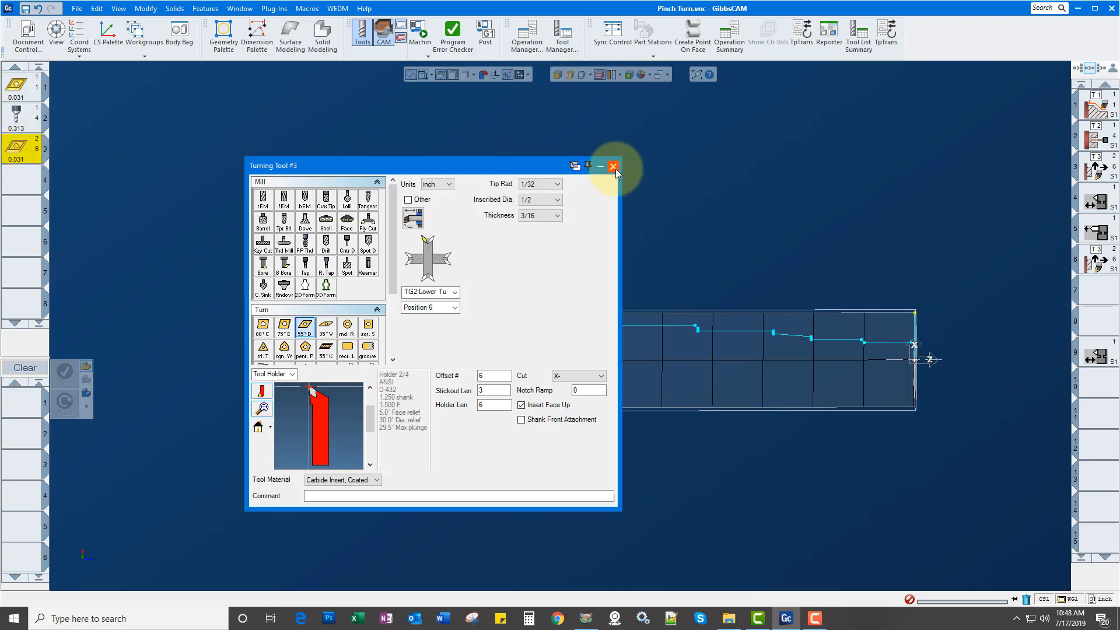
Step: Close the Turning Tool dialog for tool #3
click(613, 166)
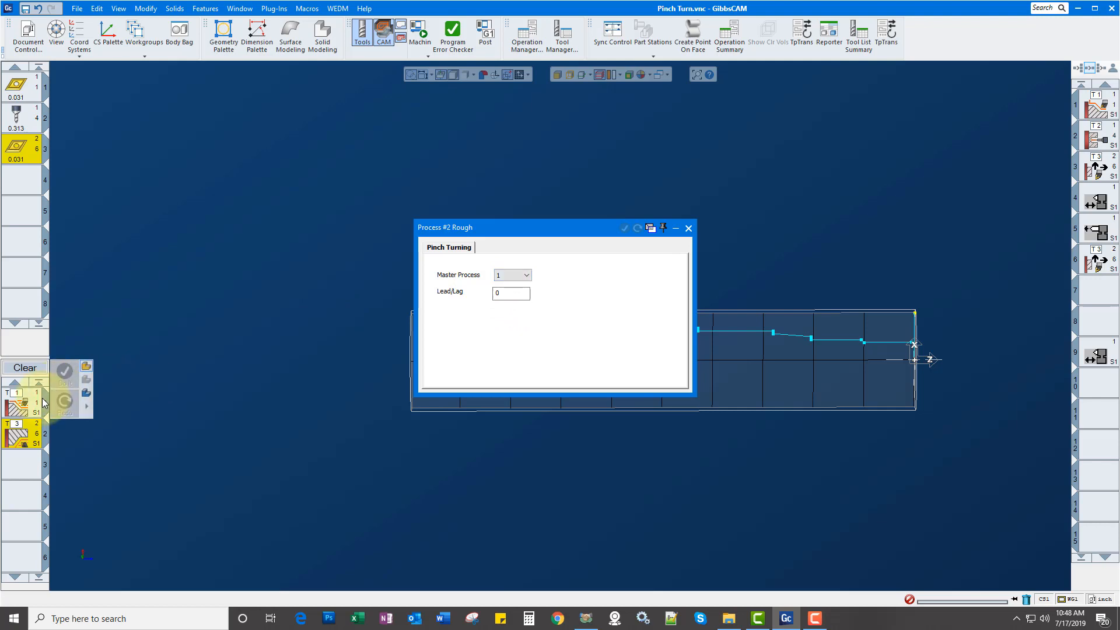
Step: Set Lead/Lag to 0.05, generate both roughing toolpaths, and launch Machine Sim
click(510, 292)
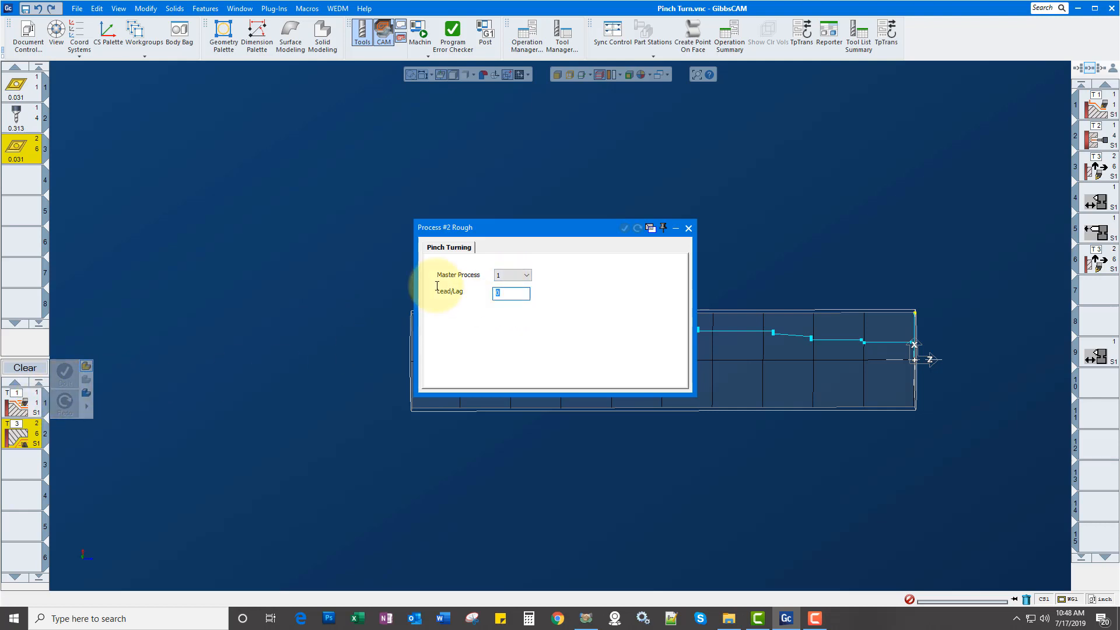
text(.05)
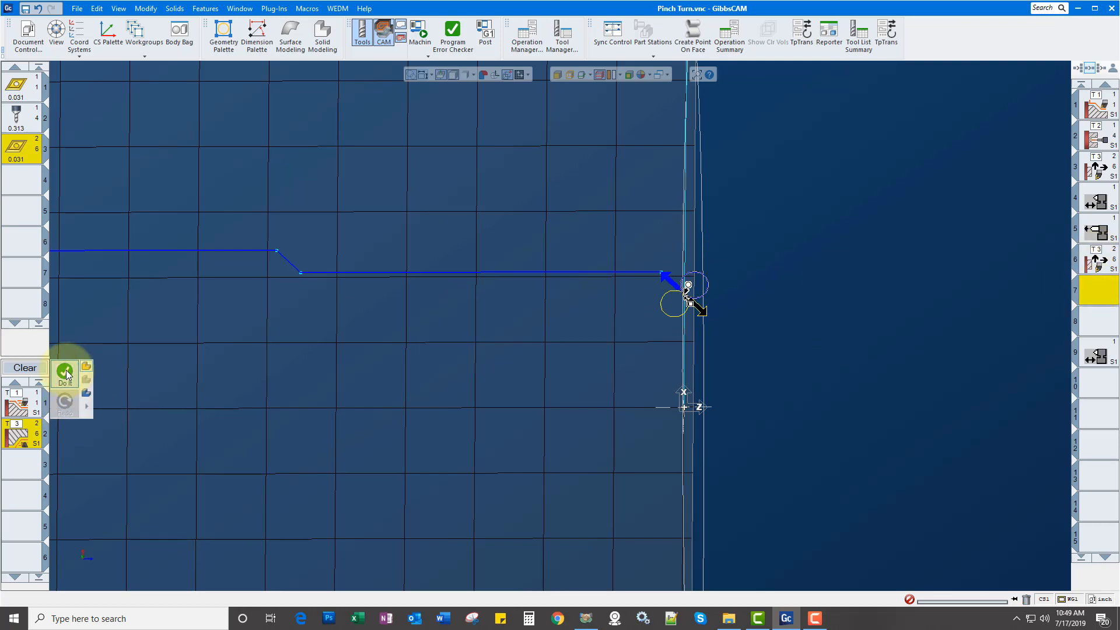
click(64, 372)
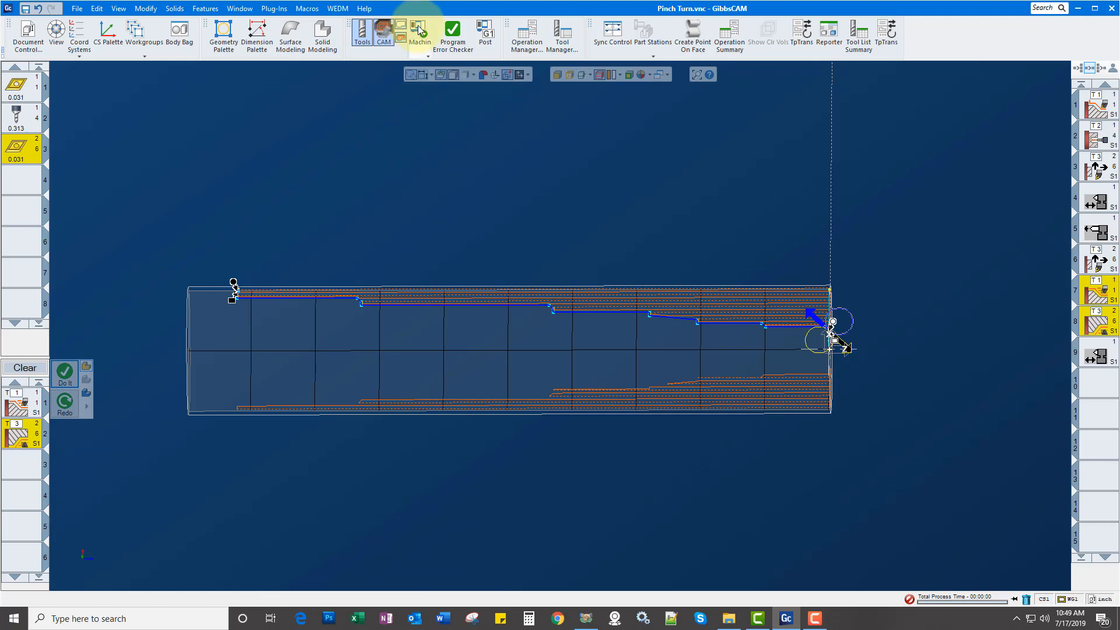
click(419, 32)
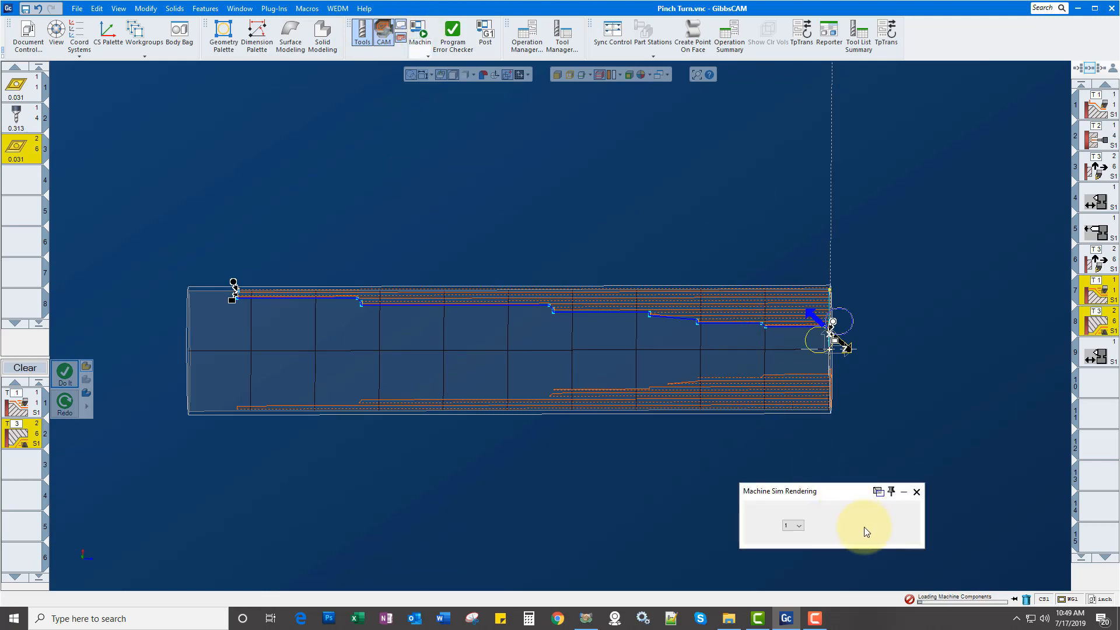
Step: Run the machine simulation, raising playback speed until it reaches the end of program
click(869, 525)
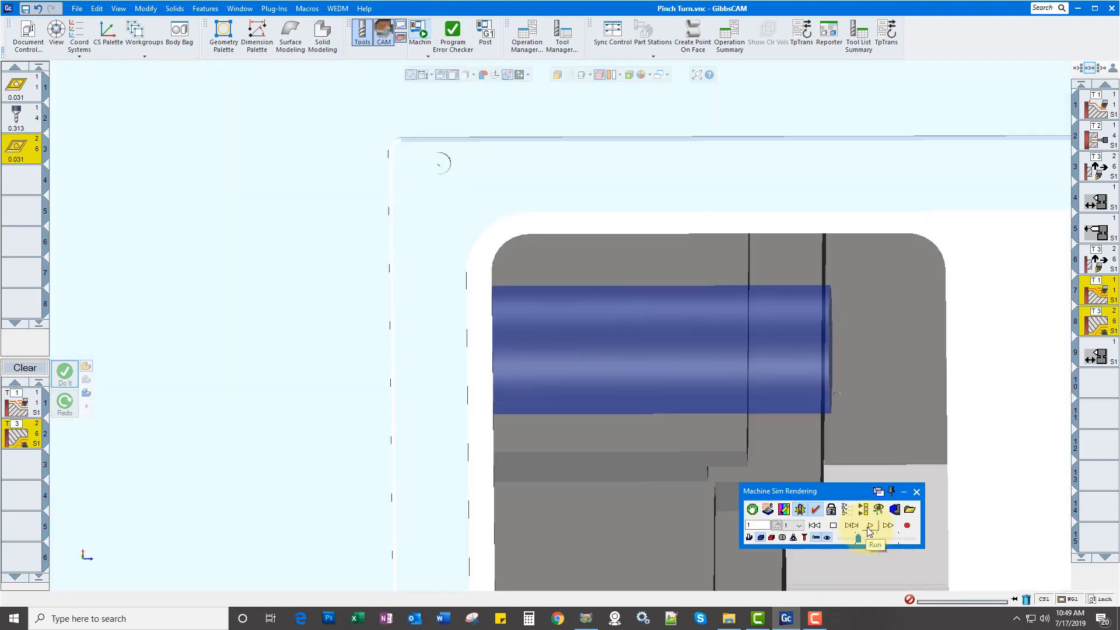
click(870, 525)
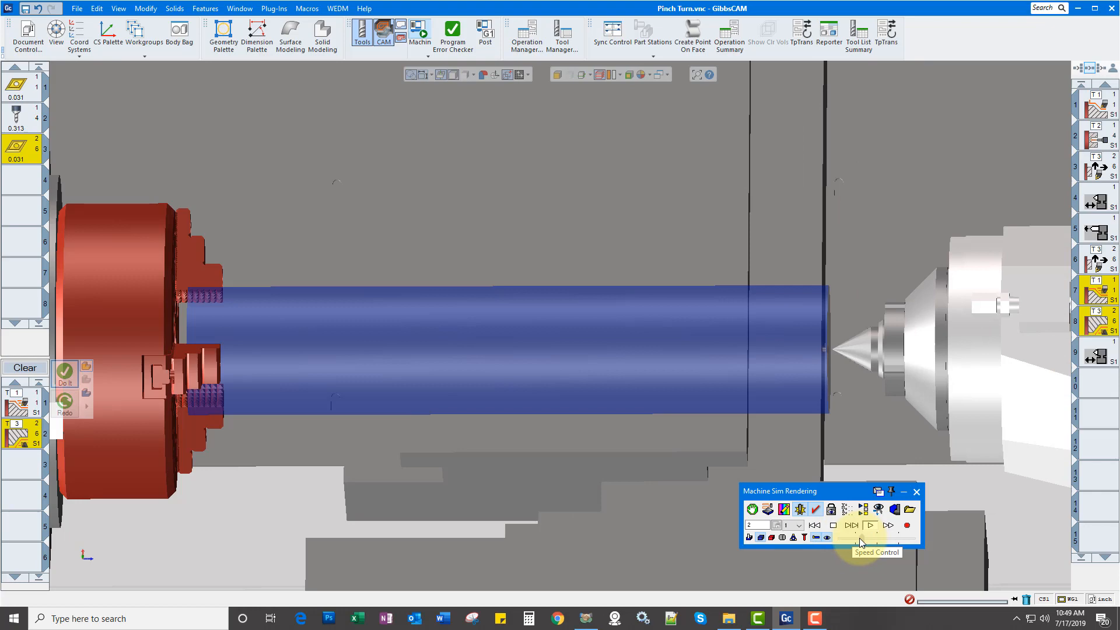
click(869, 525)
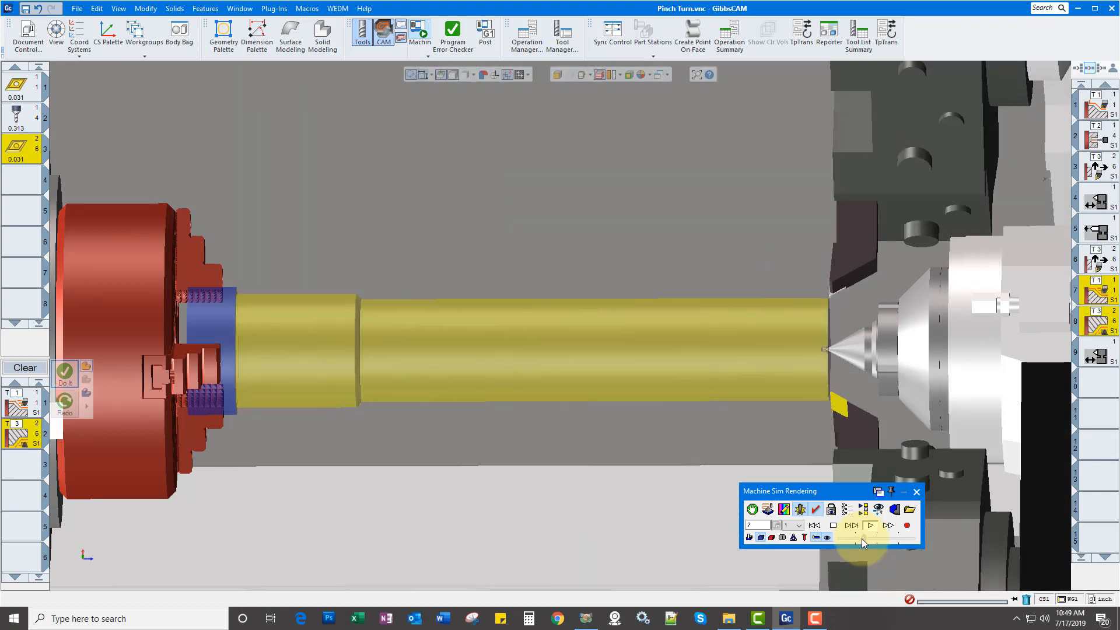
click(869, 525)
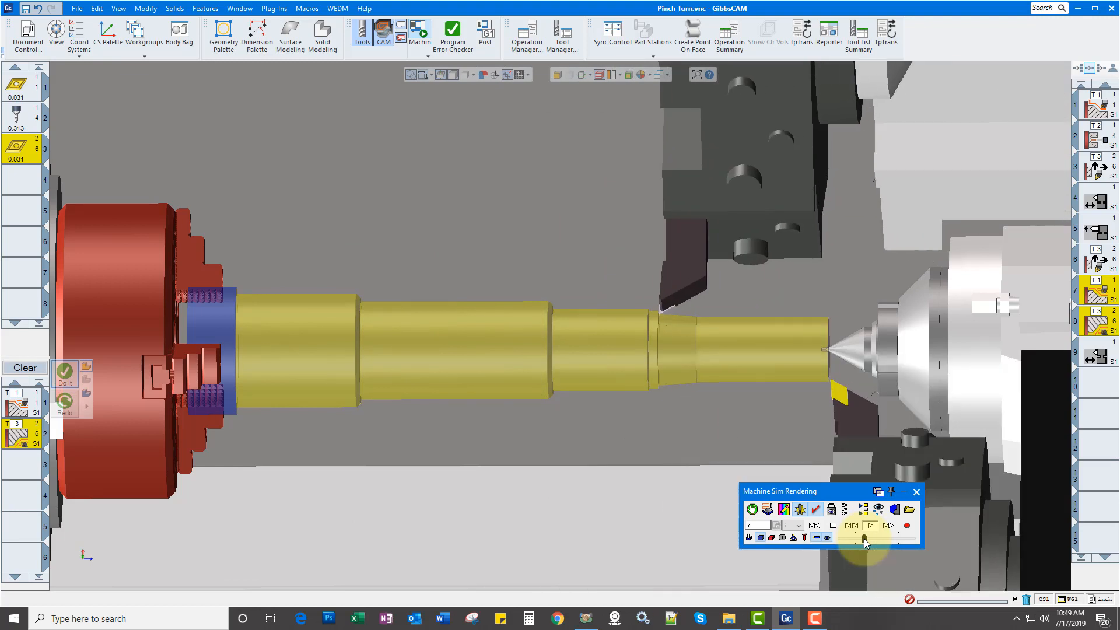
click(869, 525)
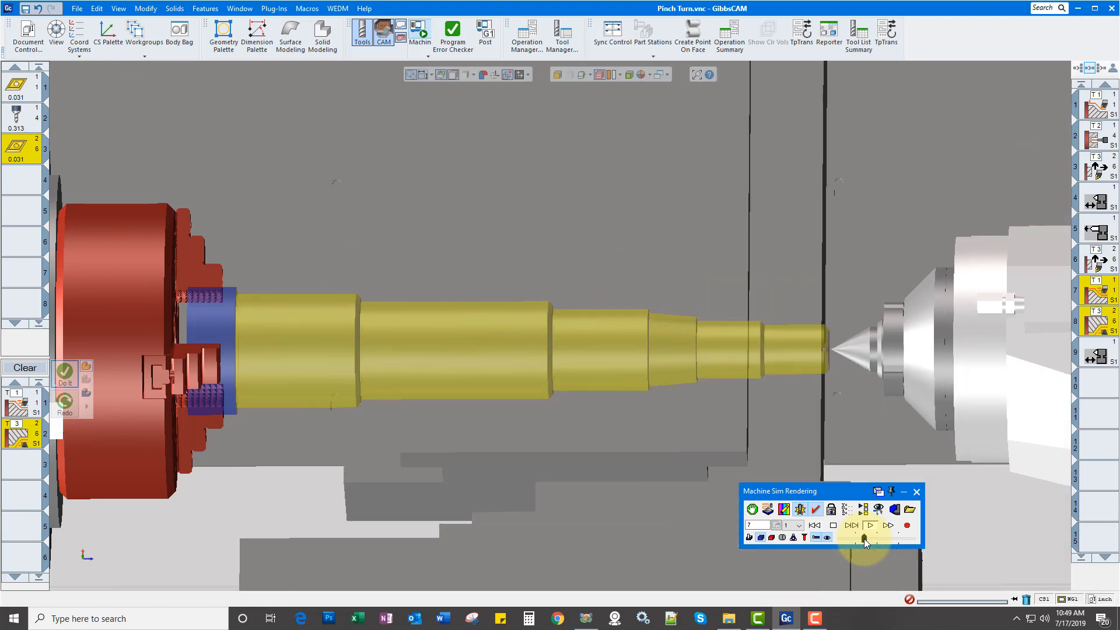
click(869, 525)
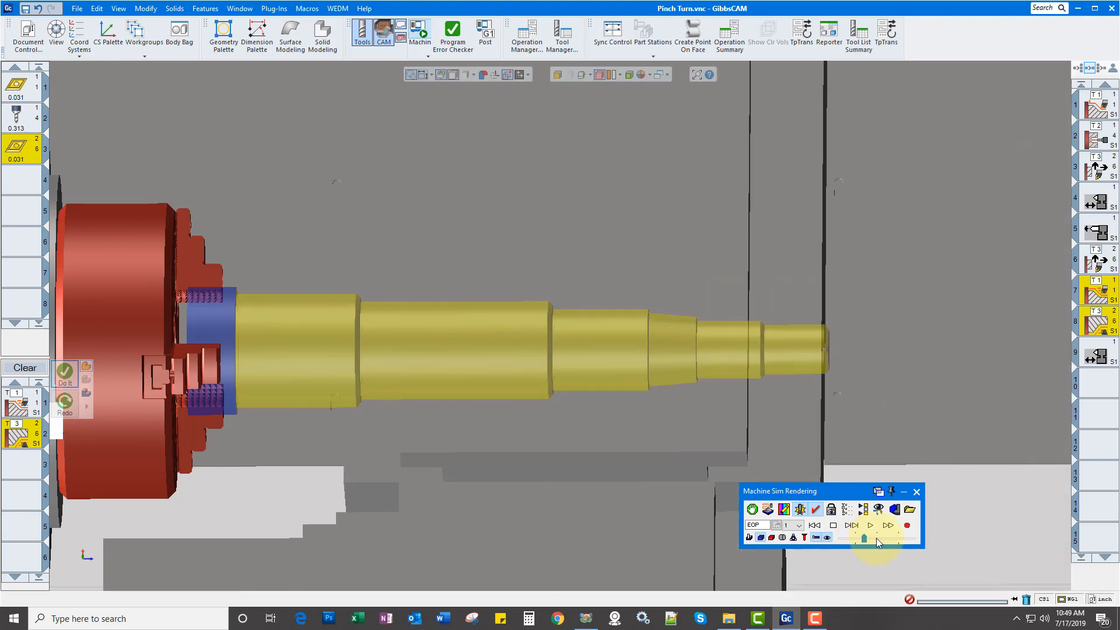